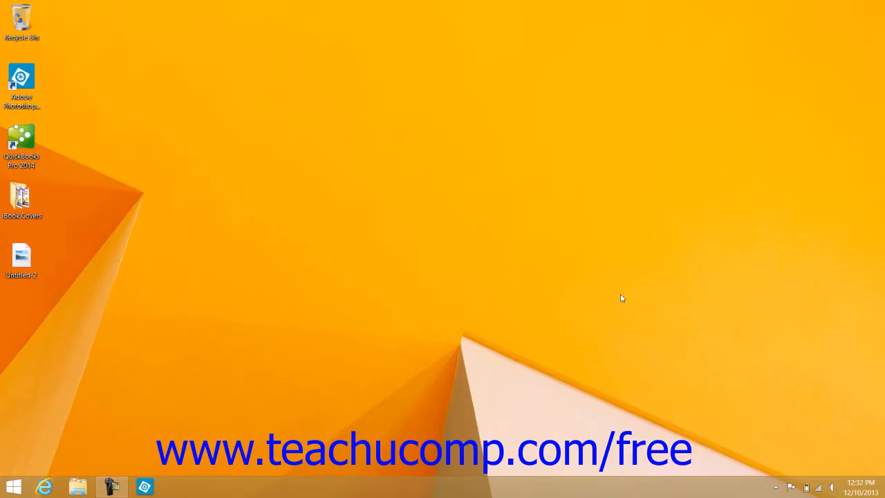
pyautogui.moveTo(440, 178)
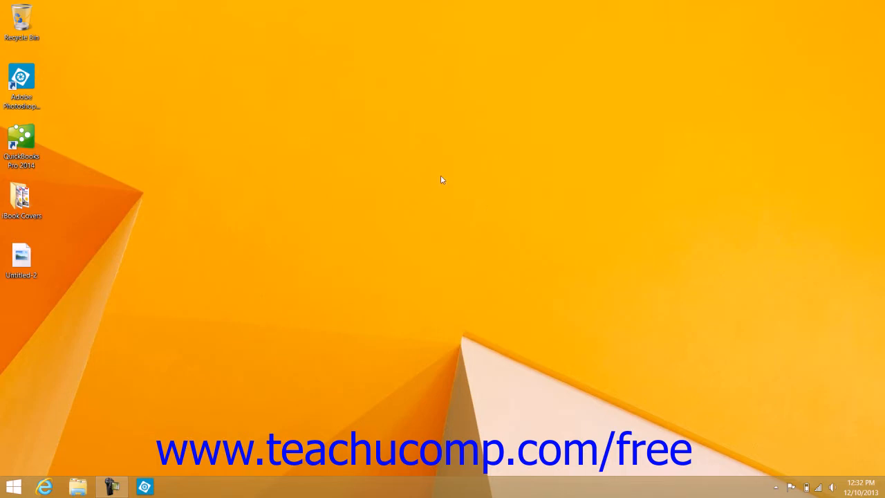
pyautogui.moveTo(74, 18)
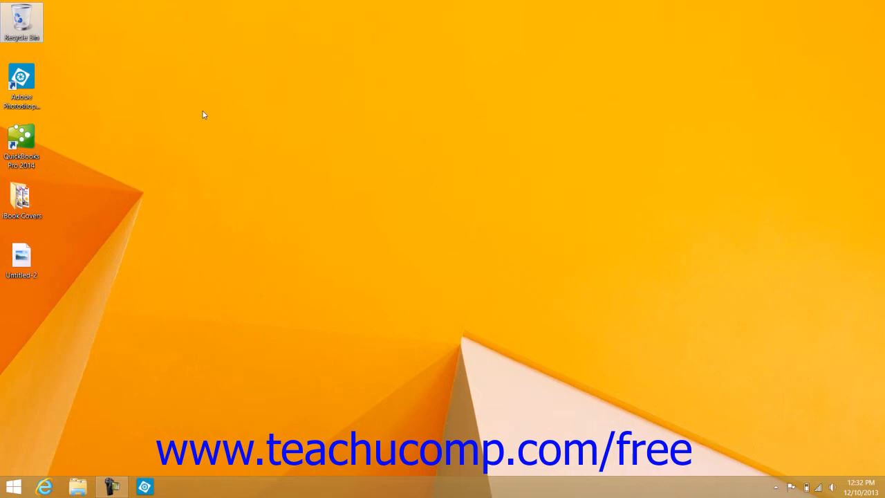
# - Open Personalization from the desktop's right-click menu, then close it again
pyautogui.click(201, 111)
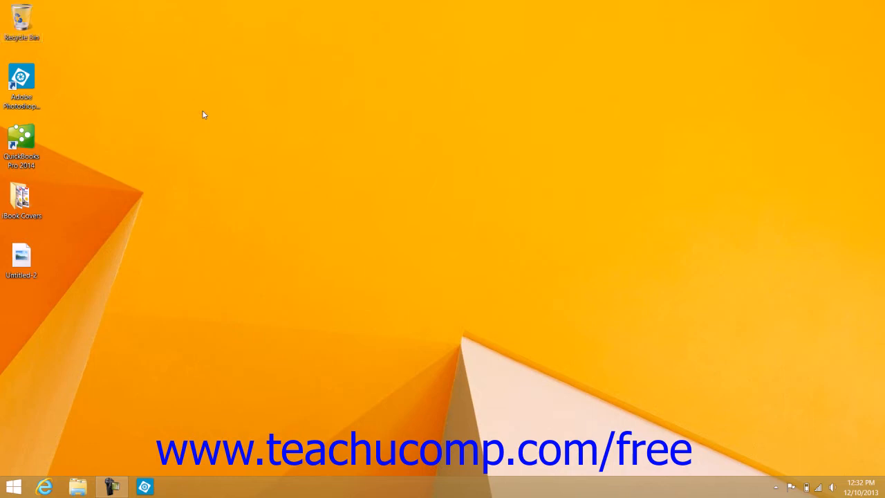
pyautogui.rightClick(203, 114)
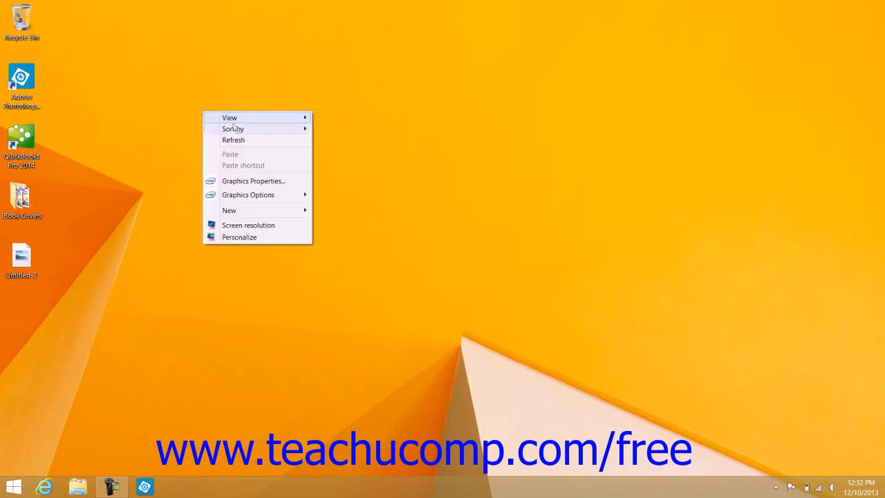
pyautogui.moveTo(239, 237)
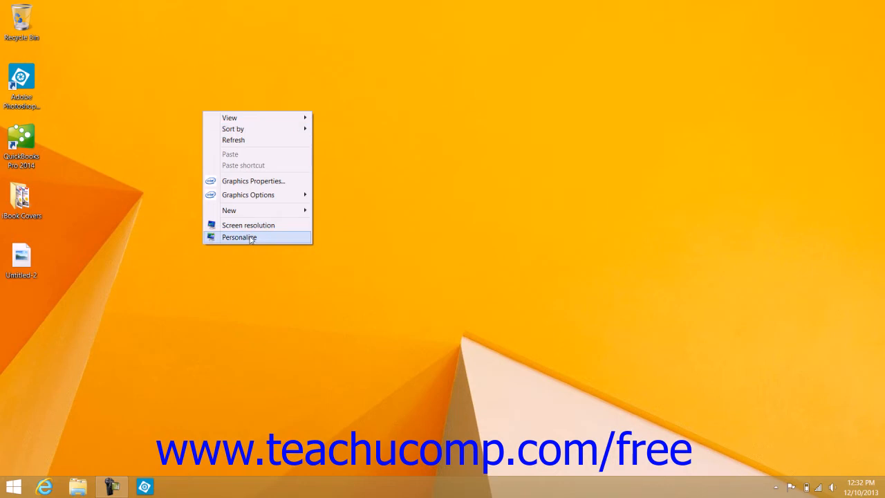
pyautogui.click(240, 237)
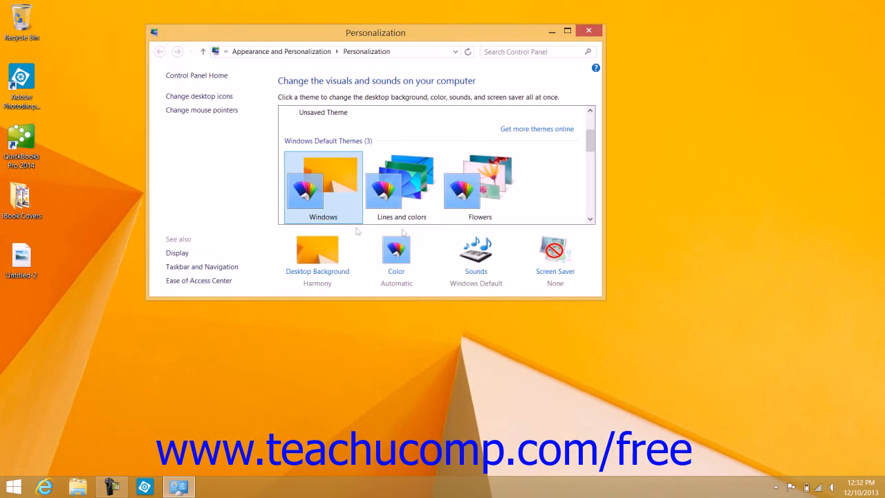
pyautogui.moveTo(616, 149)
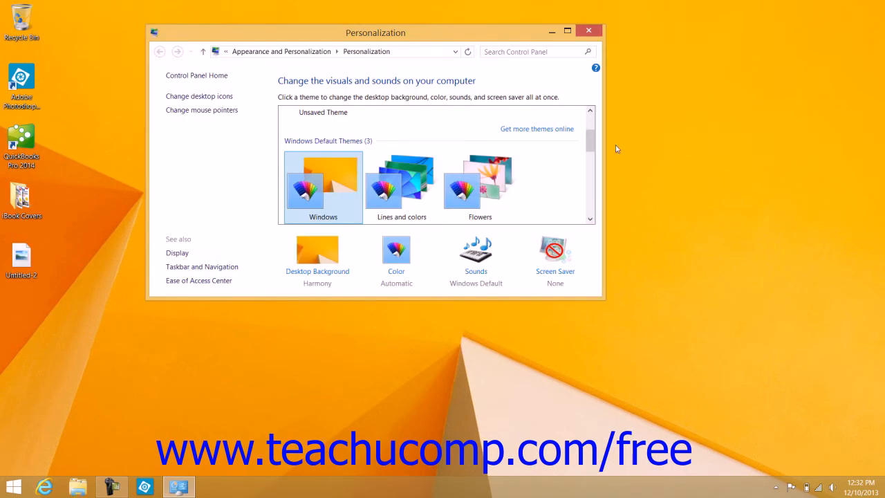
pyautogui.click(589, 30)
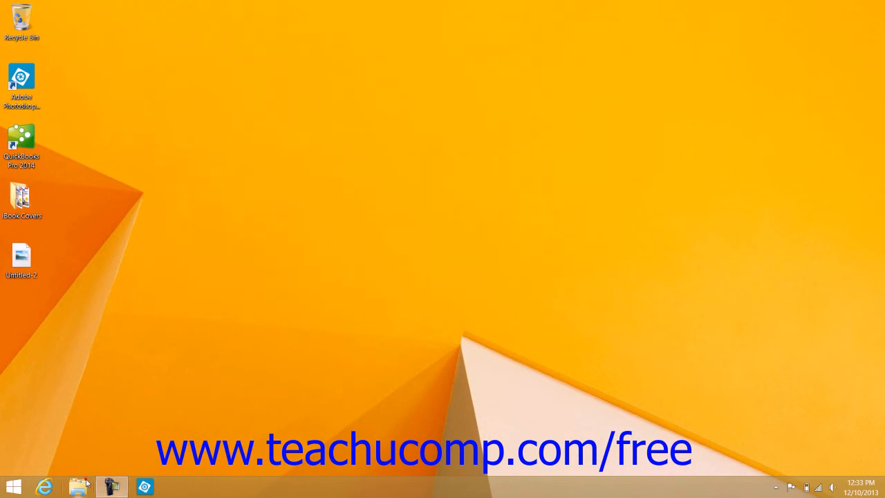
# - Reach Personalization via This PC, Control Panel, and Appearance and Personalization
pyautogui.click(77, 484)
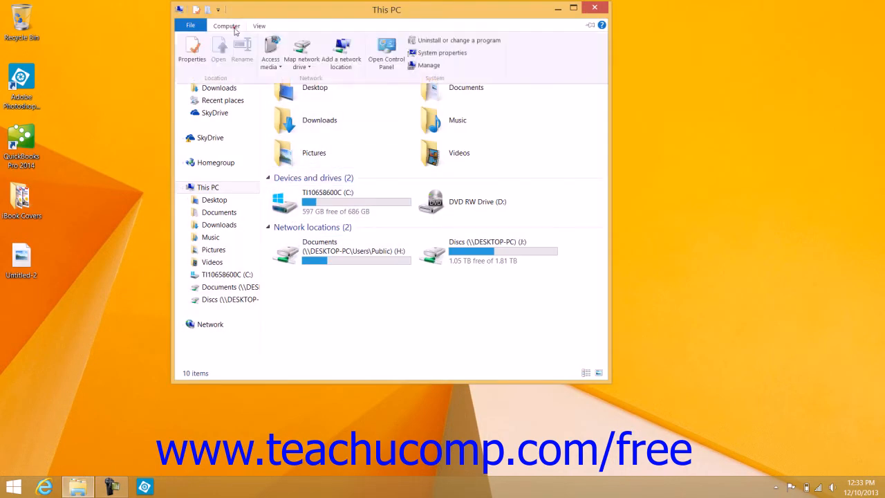
pyautogui.click(385, 52)
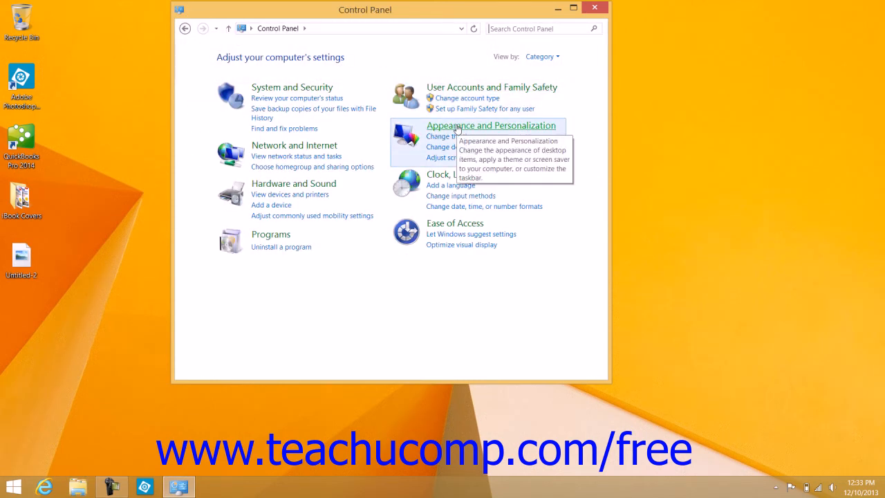
pyautogui.click(491, 125)
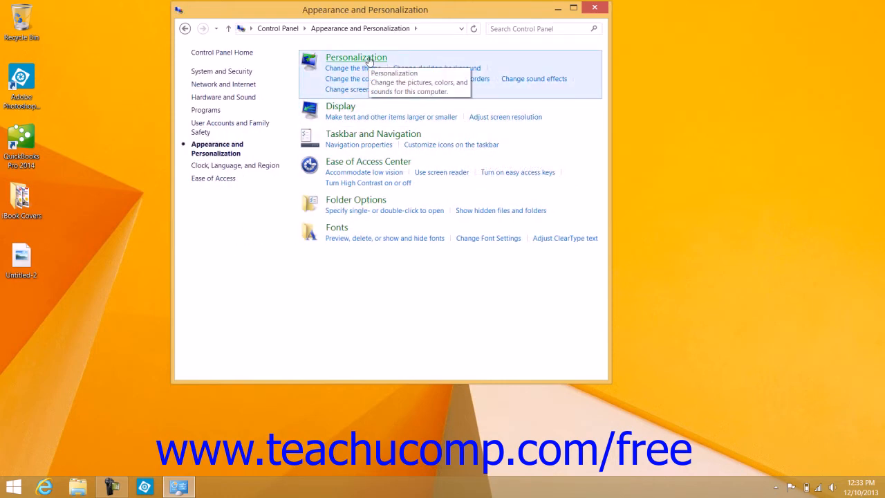
pyautogui.click(356, 57)
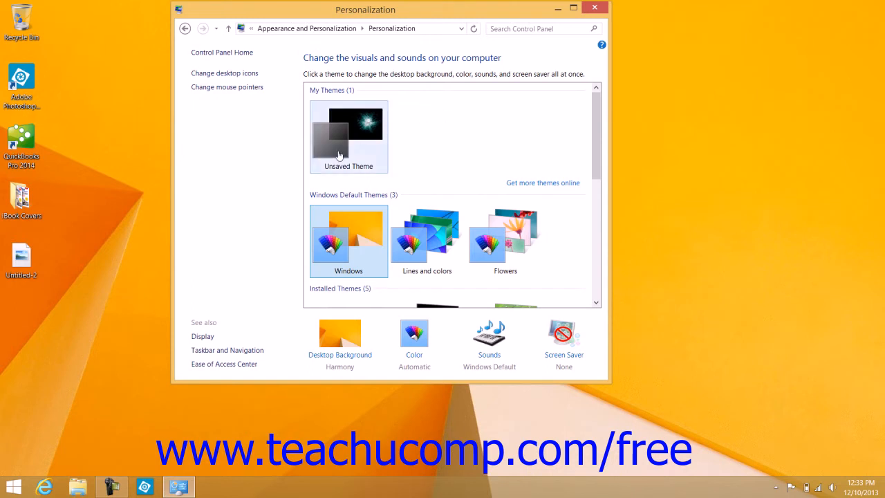
pyautogui.moveTo(315, 153)
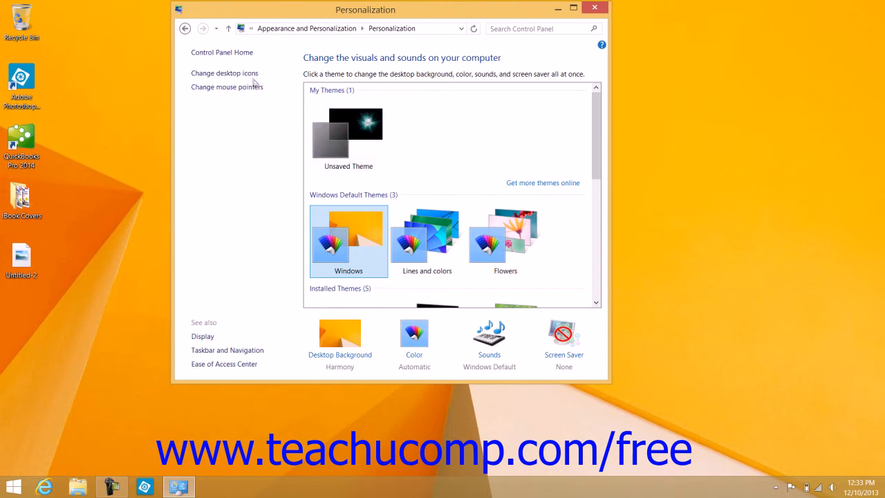
pyautogui.moveTo(251, 82)
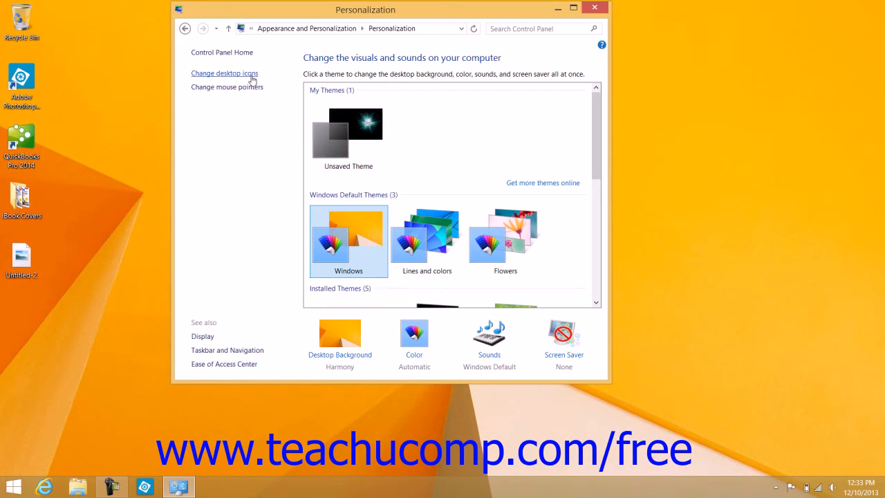
# - Check Control Panel under Desktop Icon Settings and confirm with OK
pyautogui.click(224, 73)
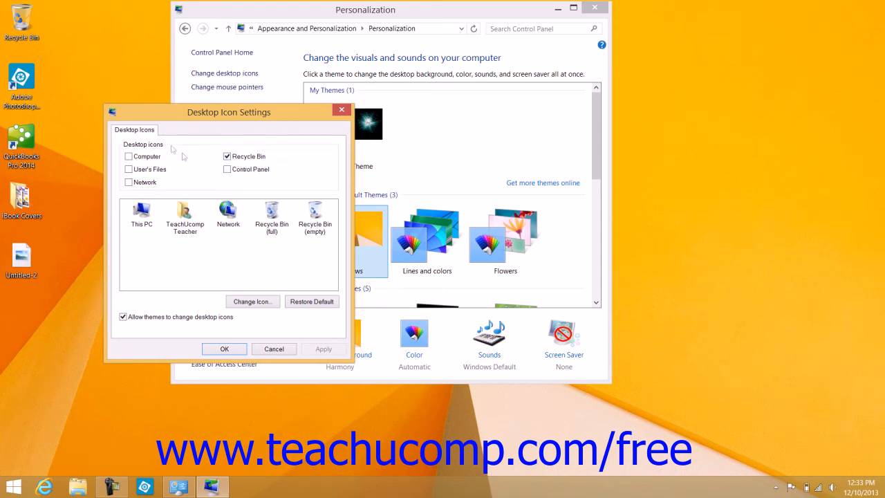
pyautogui.moveTo(174, 157)
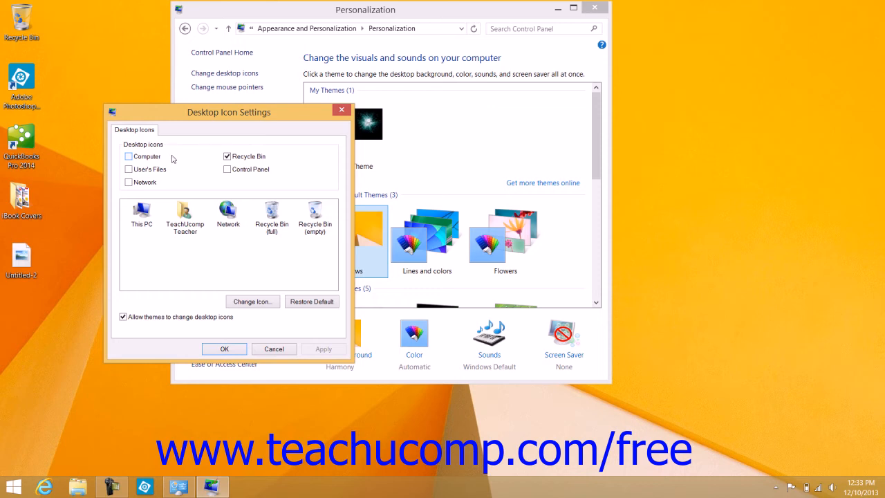
pyautogui.moveTo(163, 170)
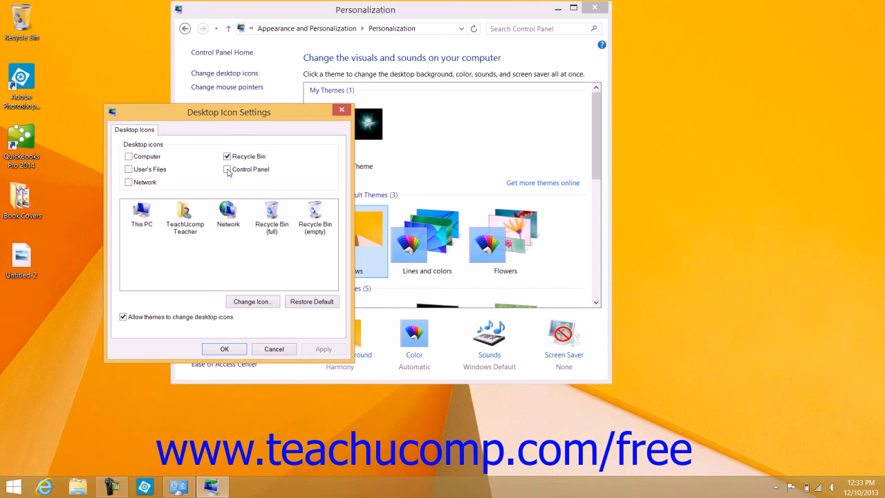
pyautogui.click(227, 169)
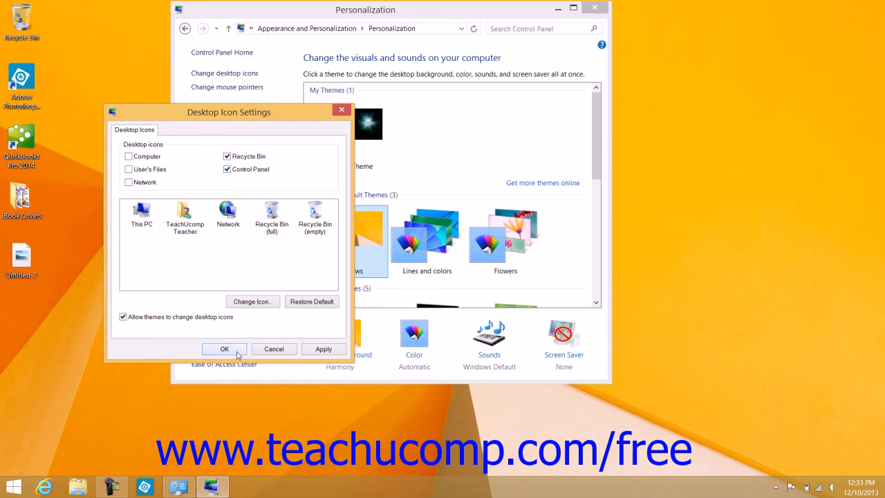
pyautogui.click(224, 349)
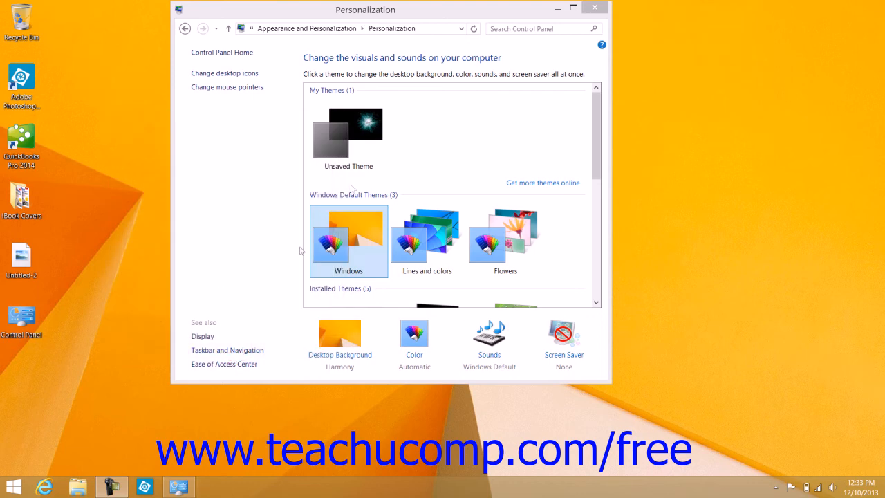
# - Close Personalization and launch Control Panel from the new desktop shortcut
pyautogui.click(595, 8)
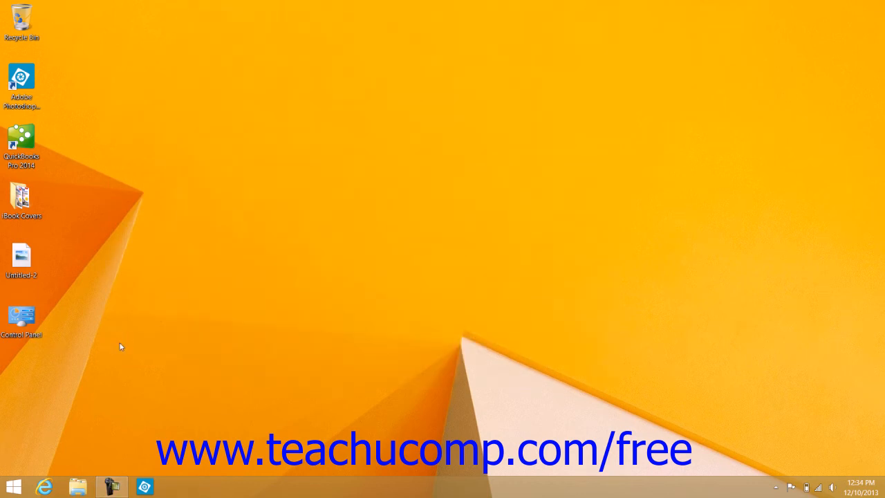
pyautogui.click(21, 315)
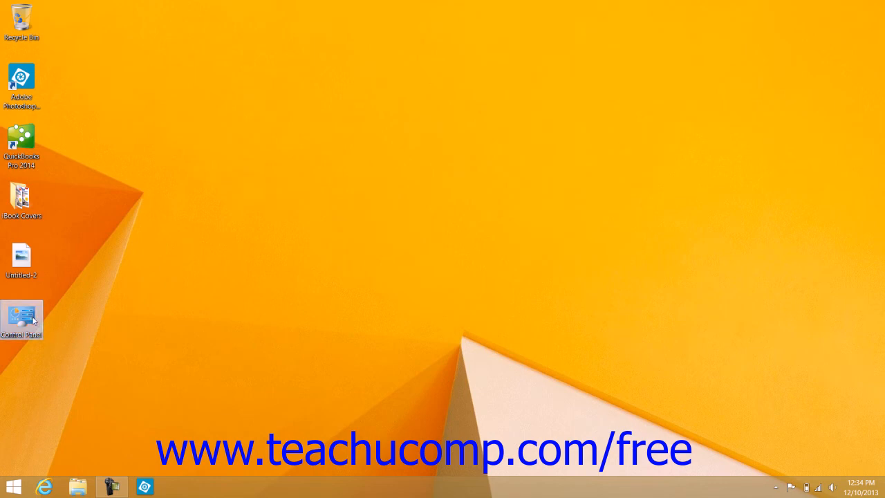
pyautogui.moveTo(29, 316)
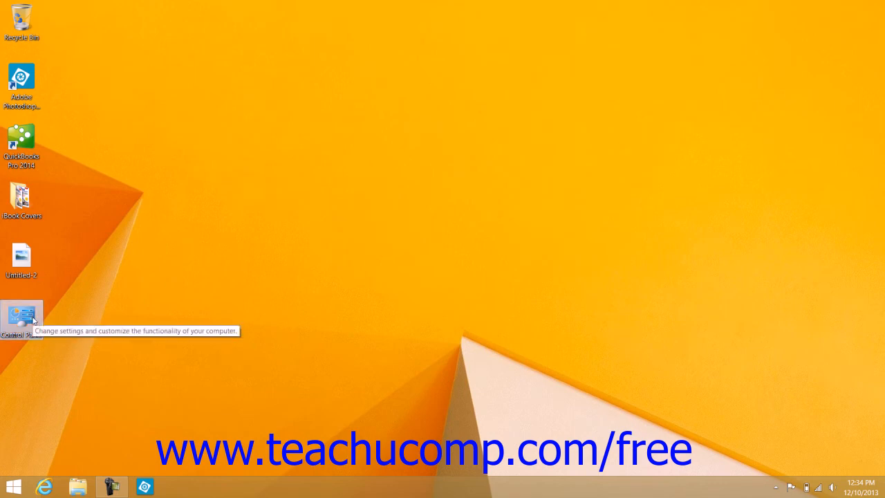
pyautogui.doubleClick(21, 318)
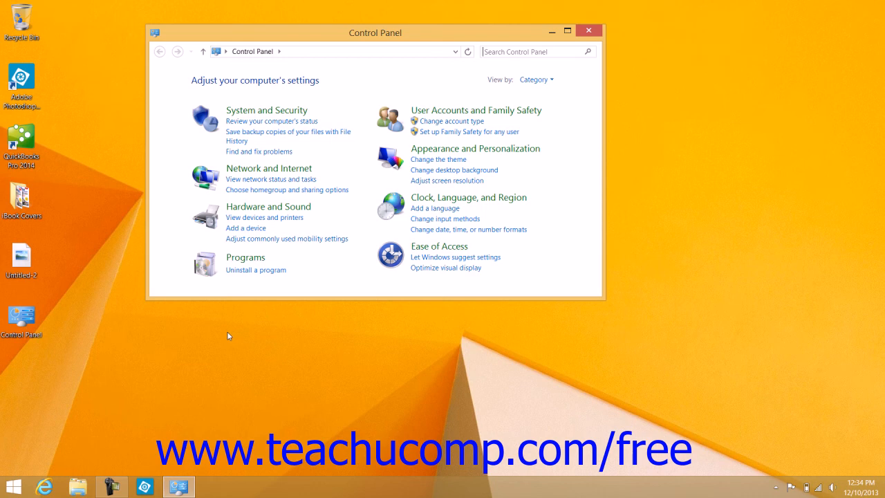
pyautogui.moveTo(231, 329)
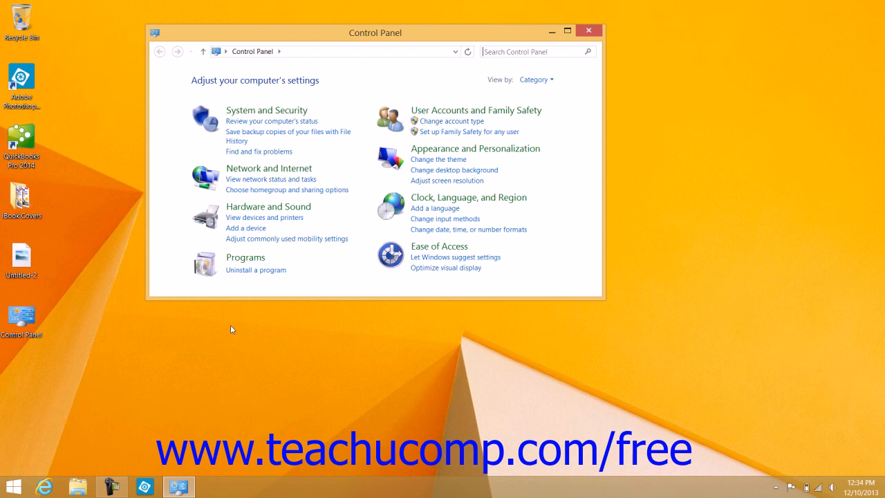